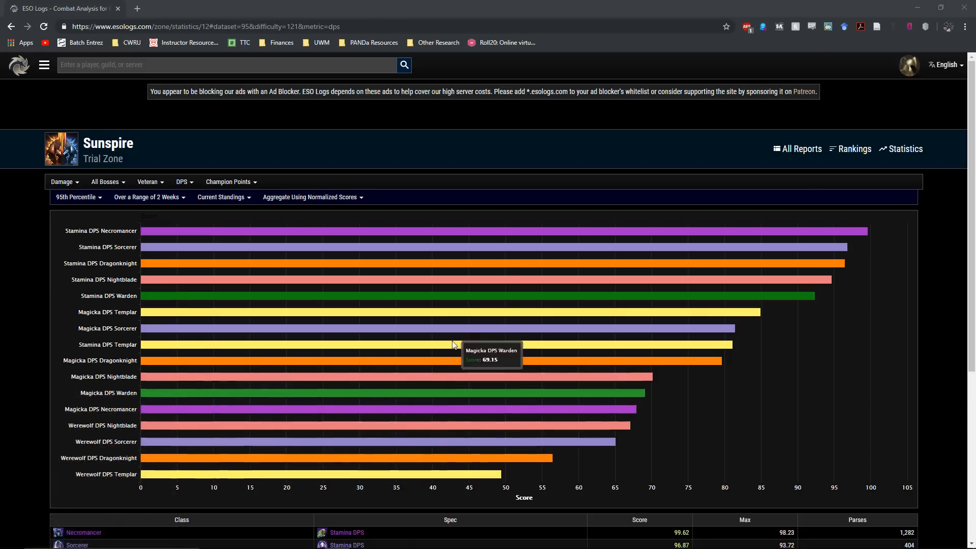
mouse_move(182, 124)
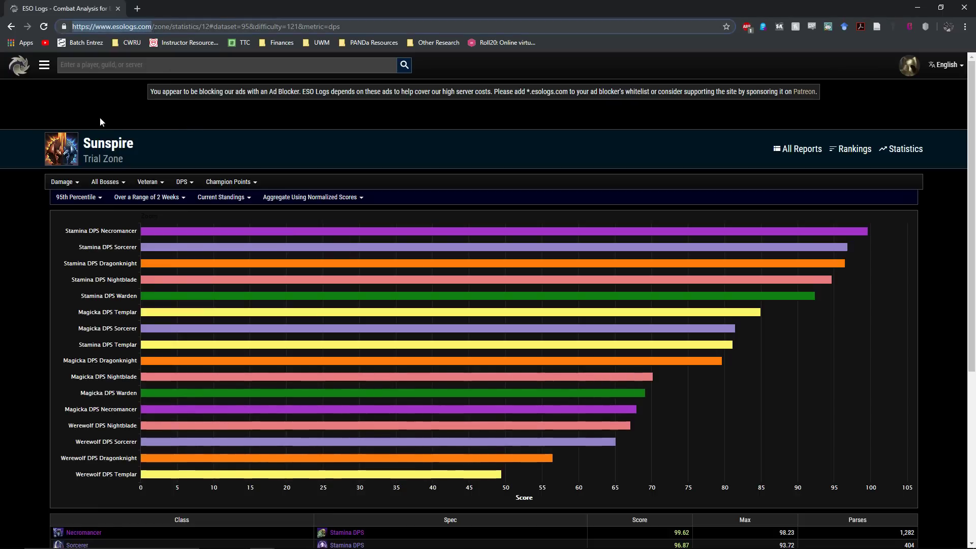
mouse_move(523, 272)
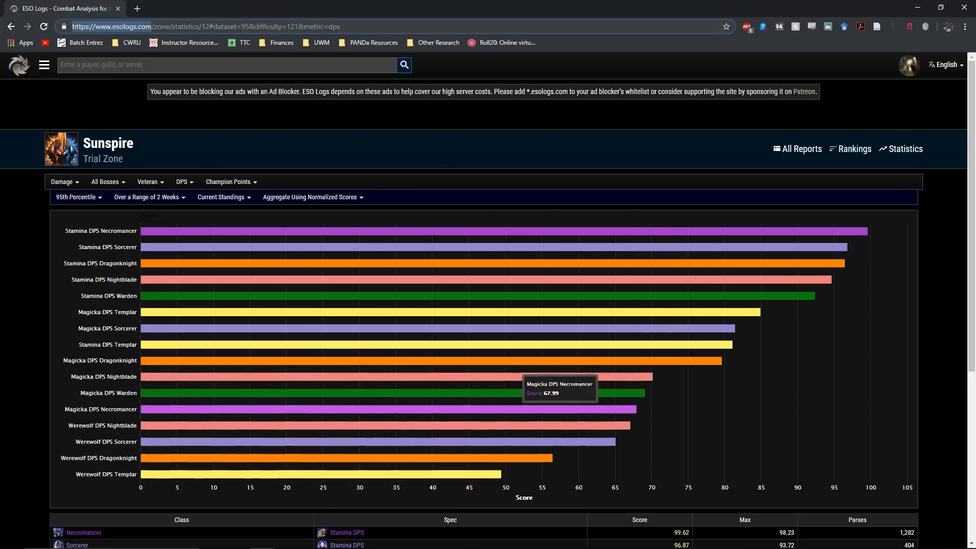
mouse_move(476, 156)
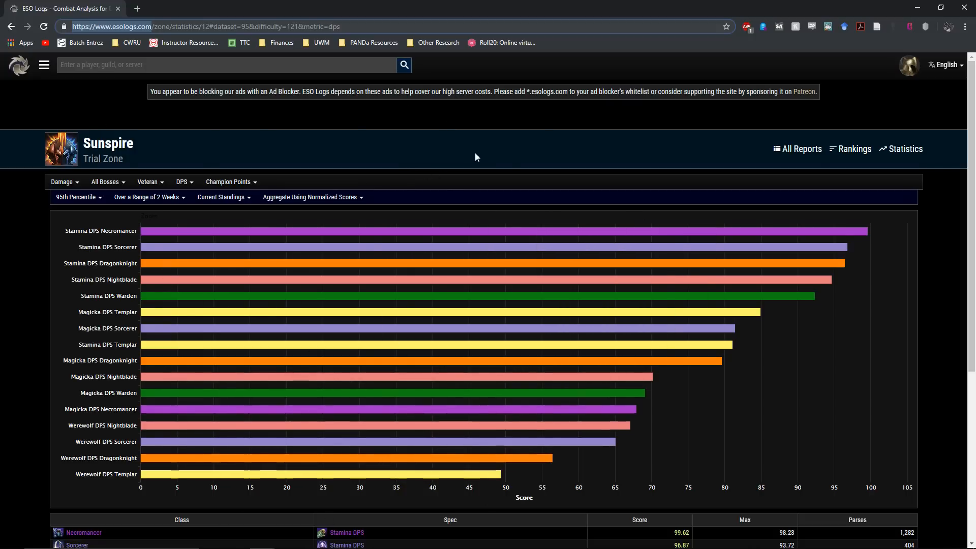
mouse_move(487, 168)
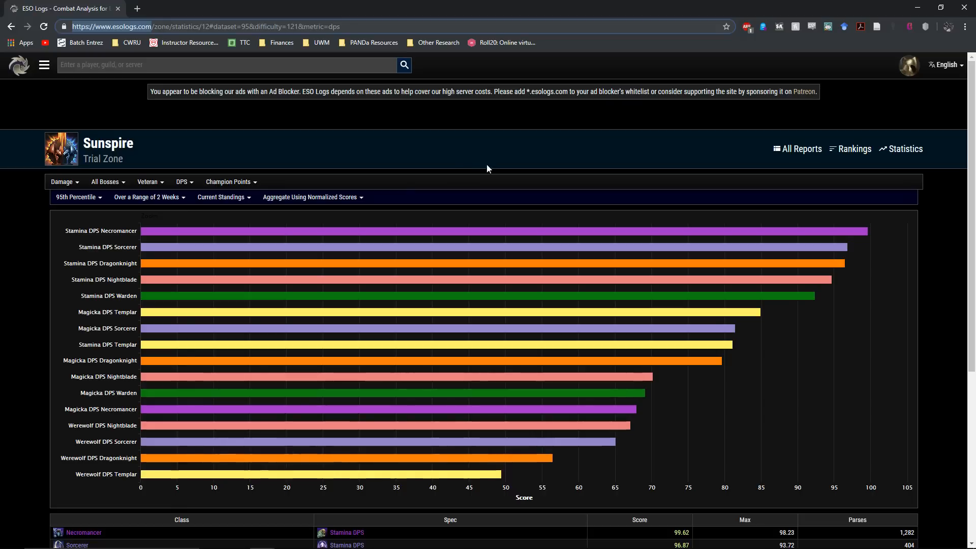
mouse_move(101, 279)
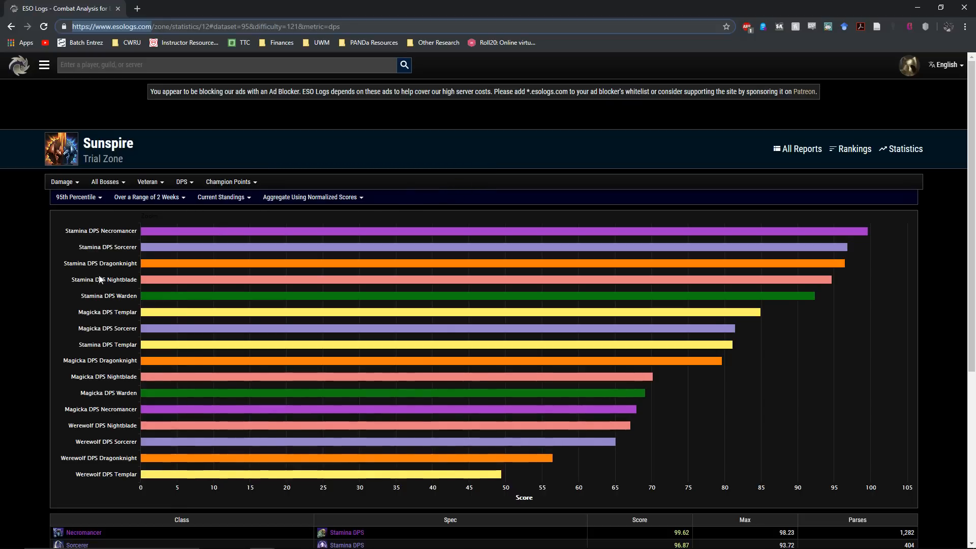
mouse_move(36, 405)
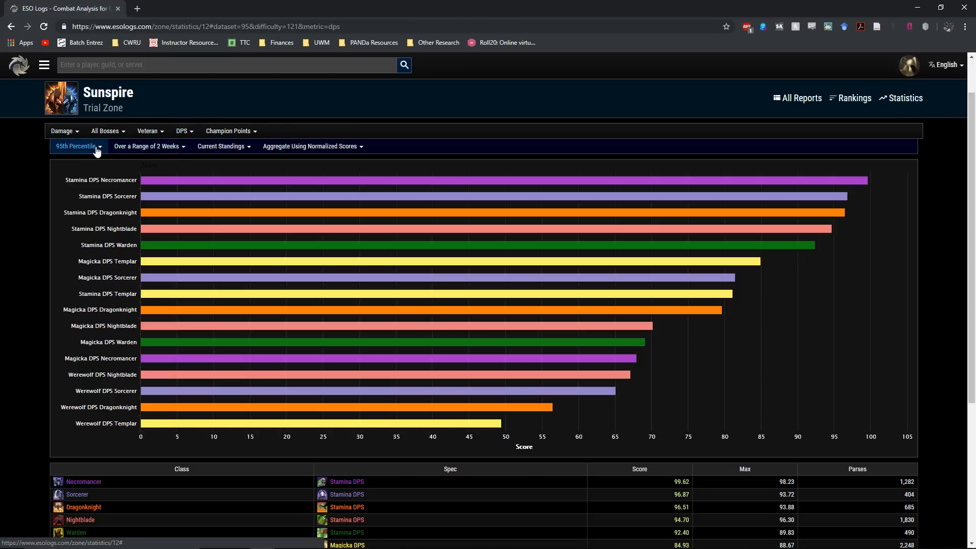
mouse_move(131, 152)
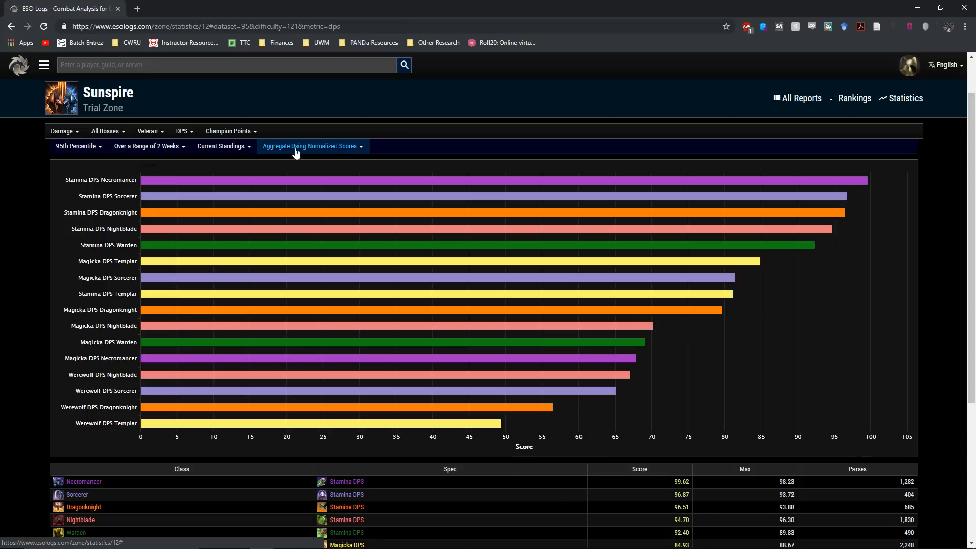
mouse_move(632, 450)
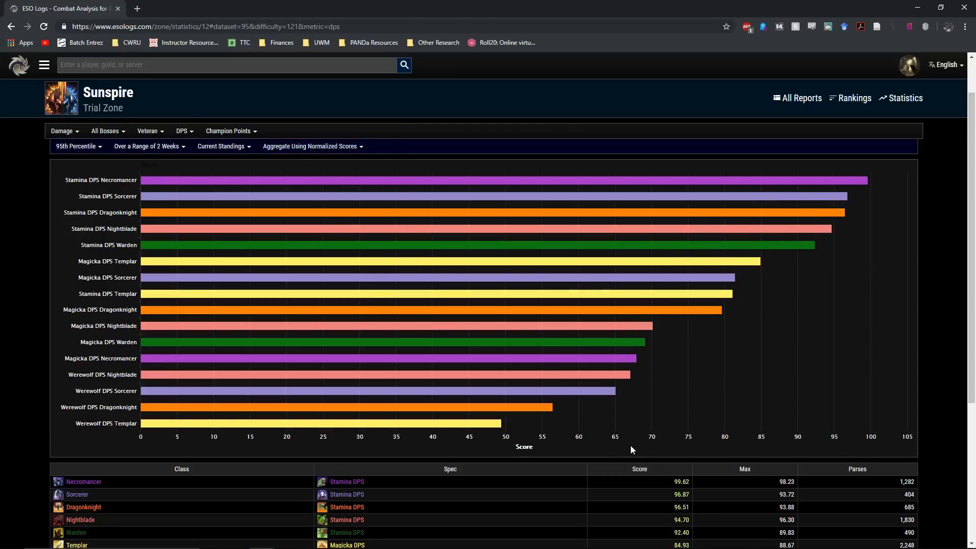
mouse_move(847, 438)
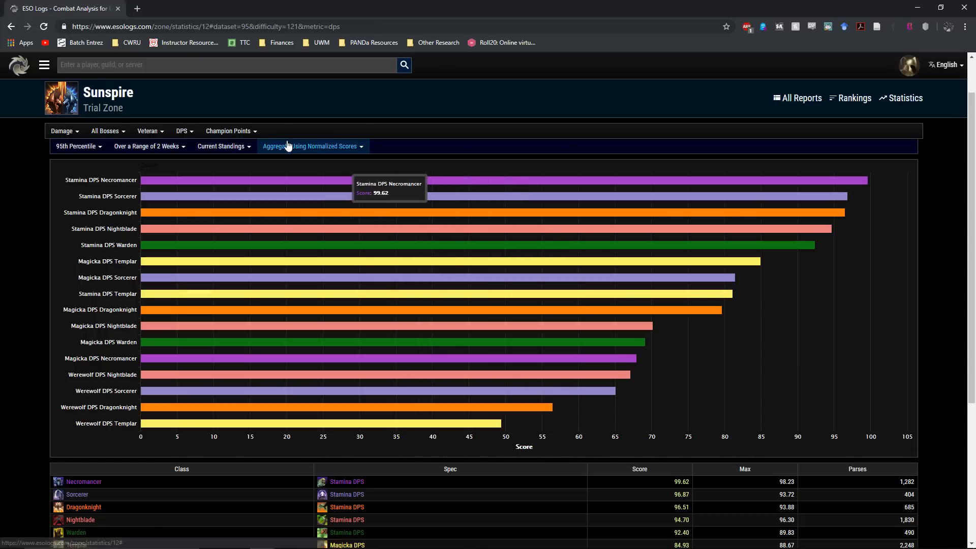
mouse_move(328, 153)
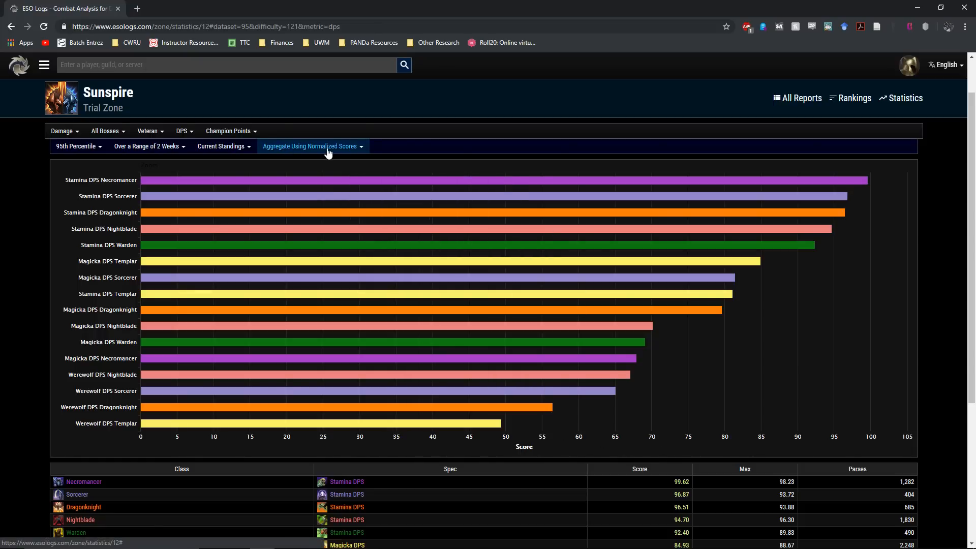
mouse_move(728, 431)
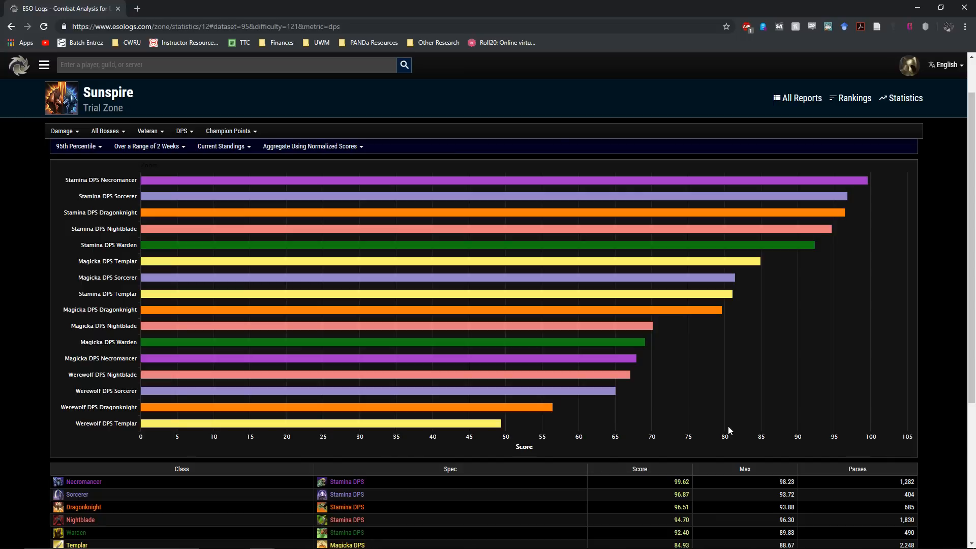
mouse_move(848, 442)
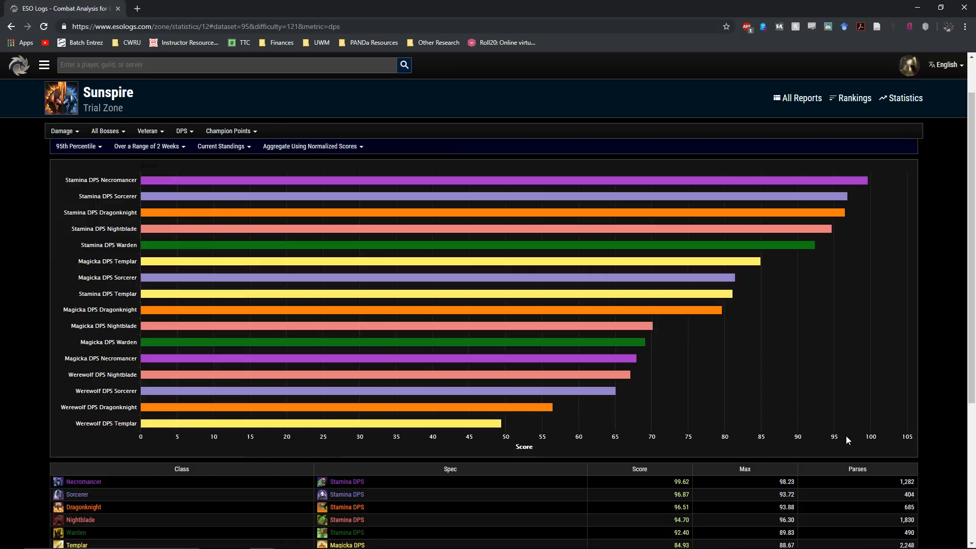
mouse_move(723, 241)
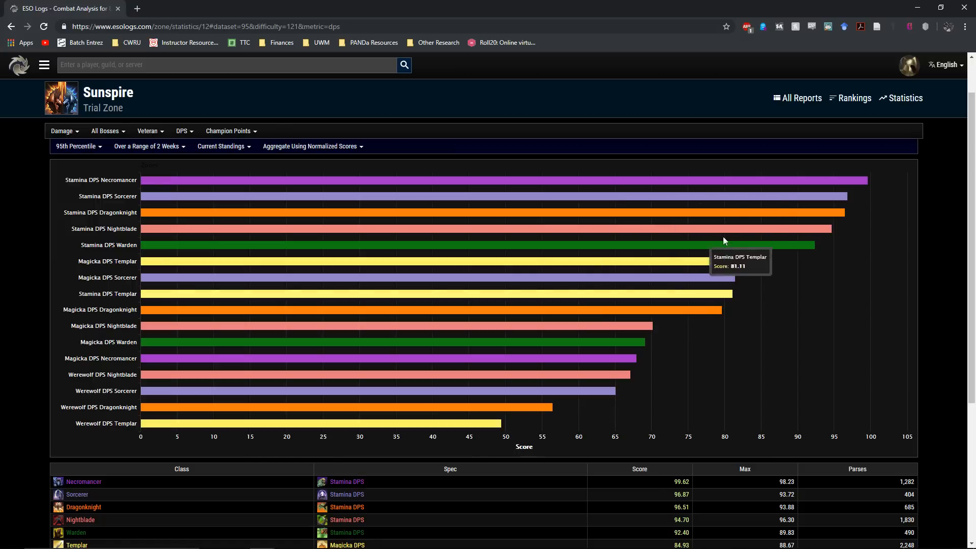
mouse_move(865, 267)
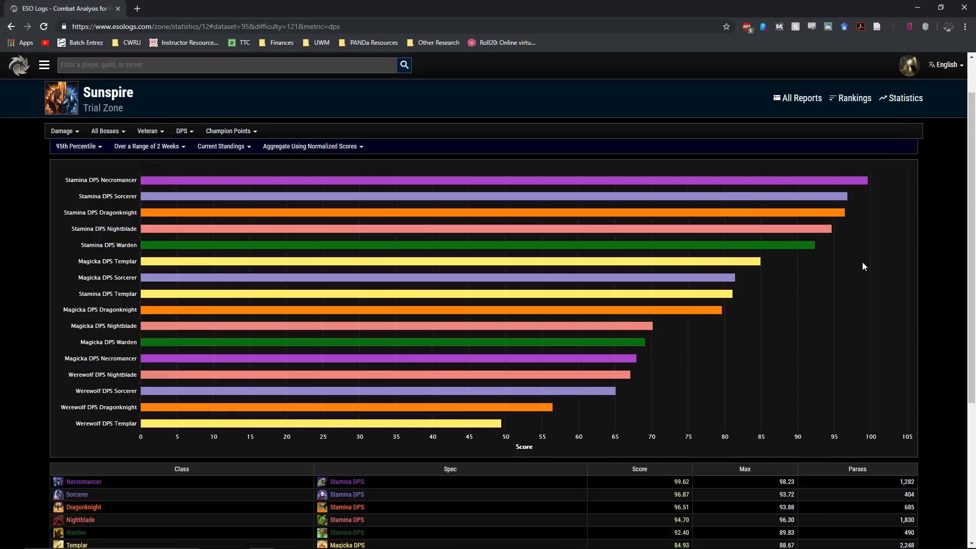
mouse_move(786, 340)
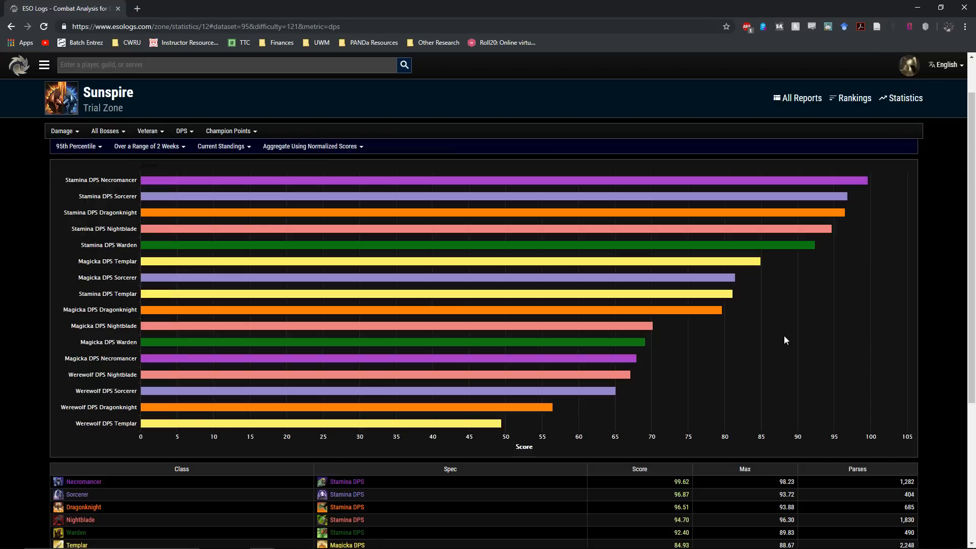
Step: Scroll below the bar chart to the Sunspire Class/Spec table and its Parses column
scroll(down, 3)
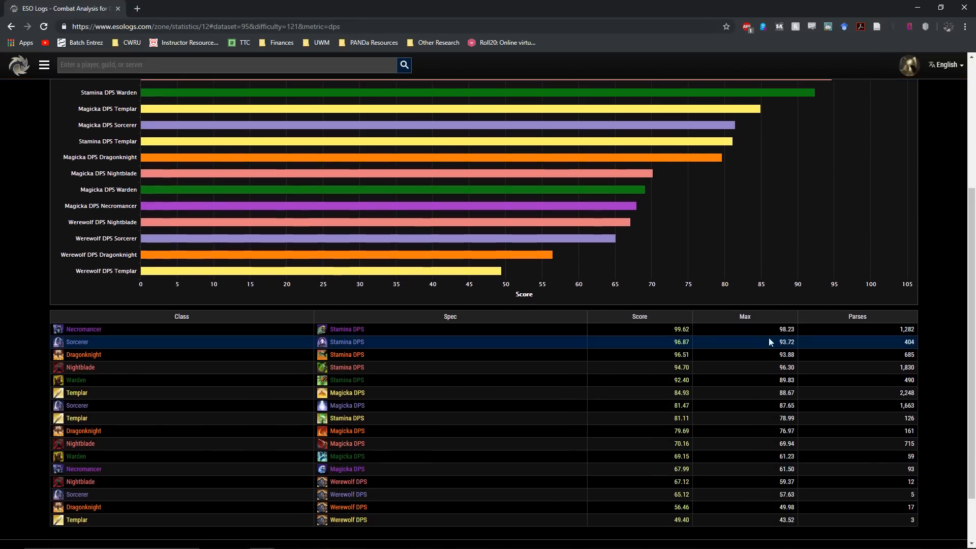
mouse_move(706, 418)
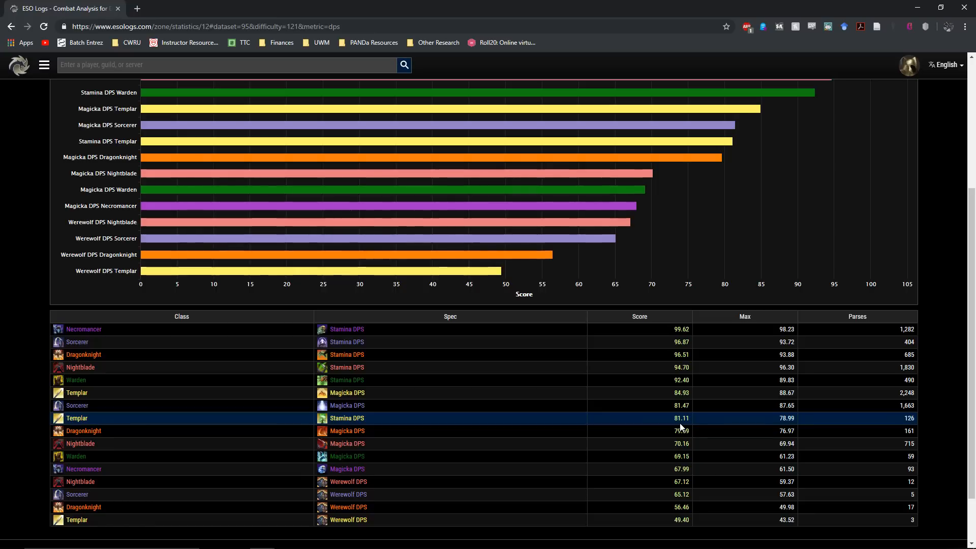
mouse_move(592, 380)
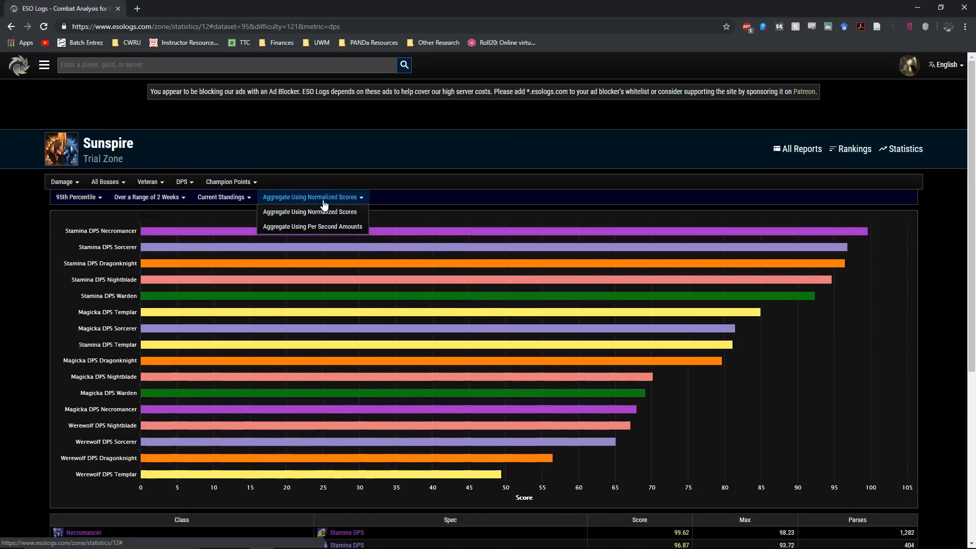
click(312, 226)
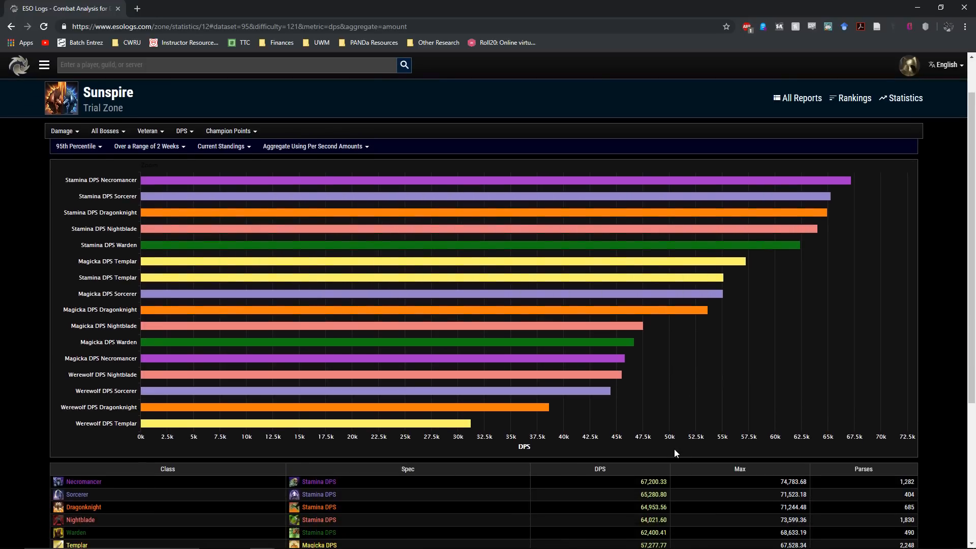
mouse_move(537, 455)
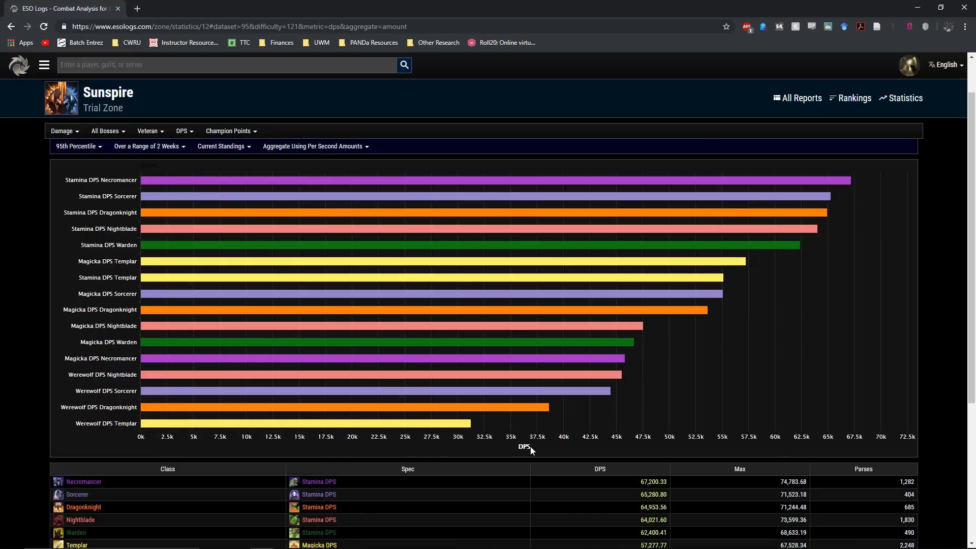
scroll(down, 3)
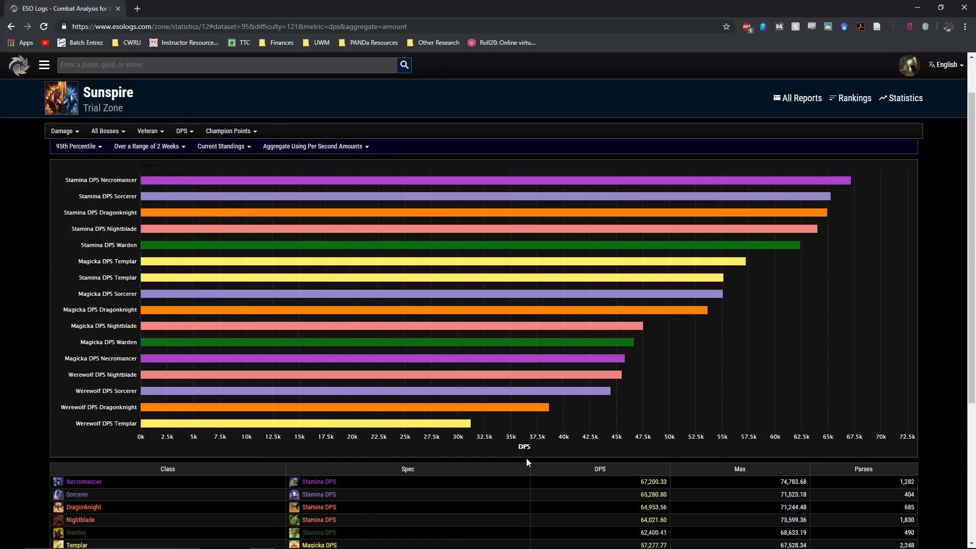
scroll(down, 3)
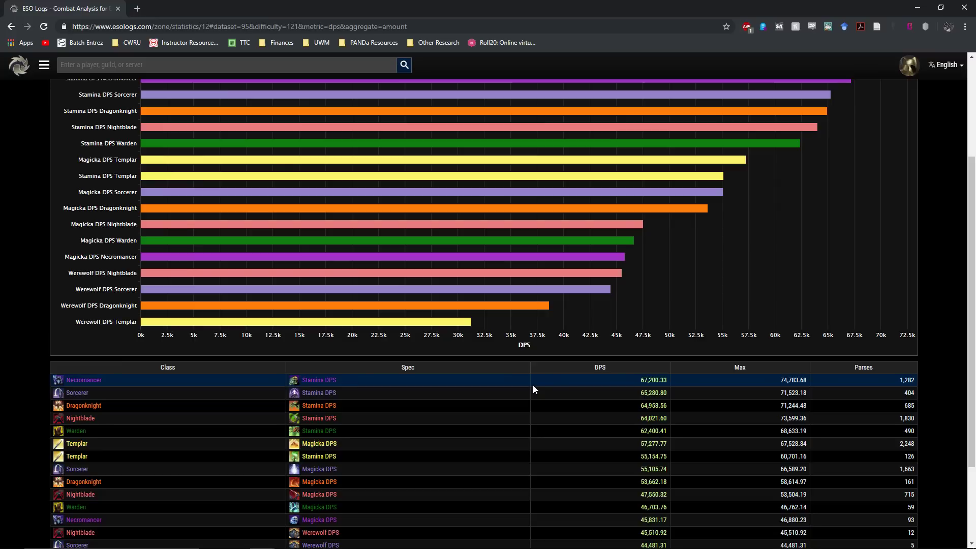
mouse_move(638, 392)
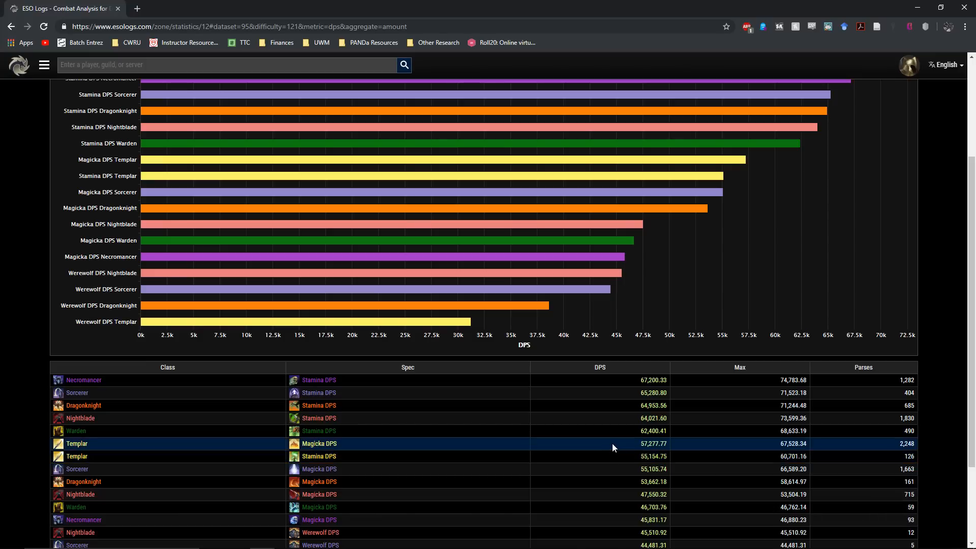
mouse_move(601, 457)
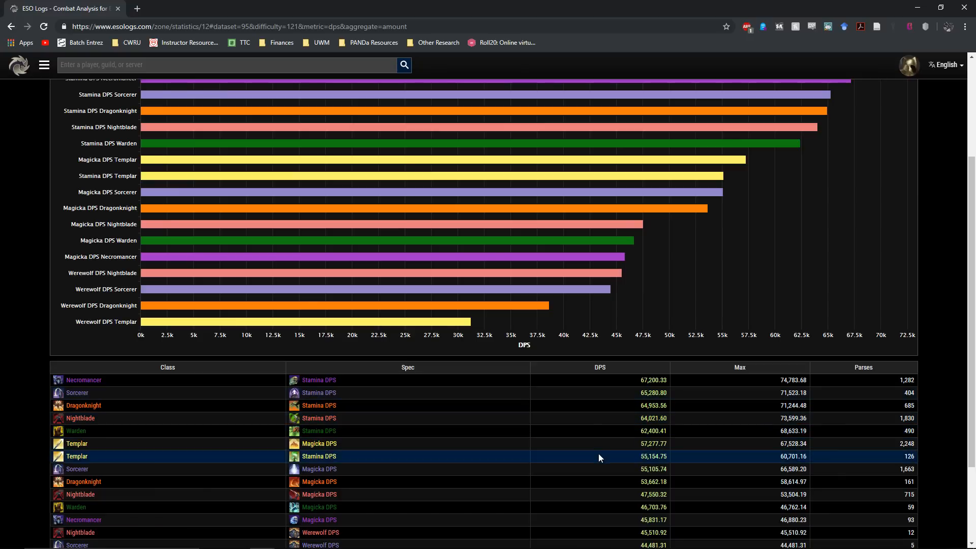
mouse_move(598, 460)
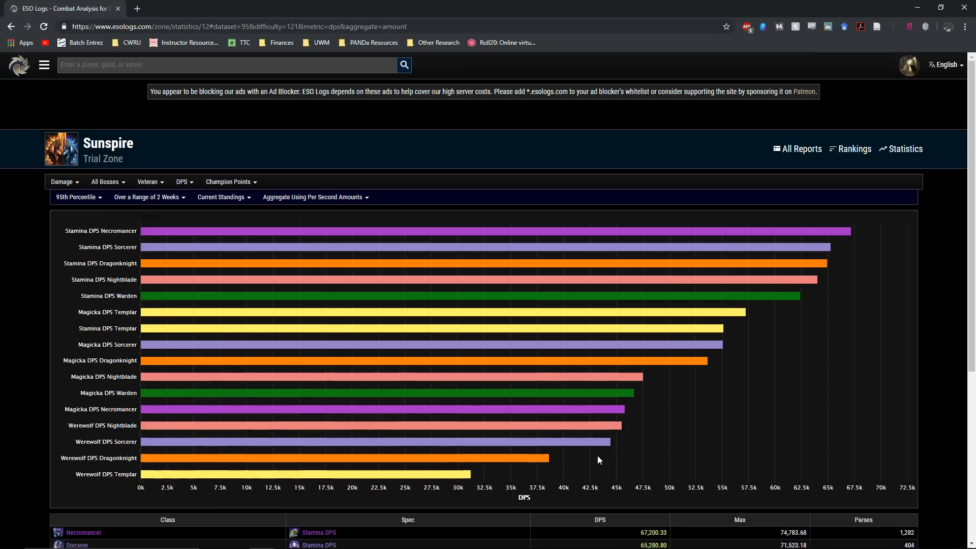
scroll(down, 3)
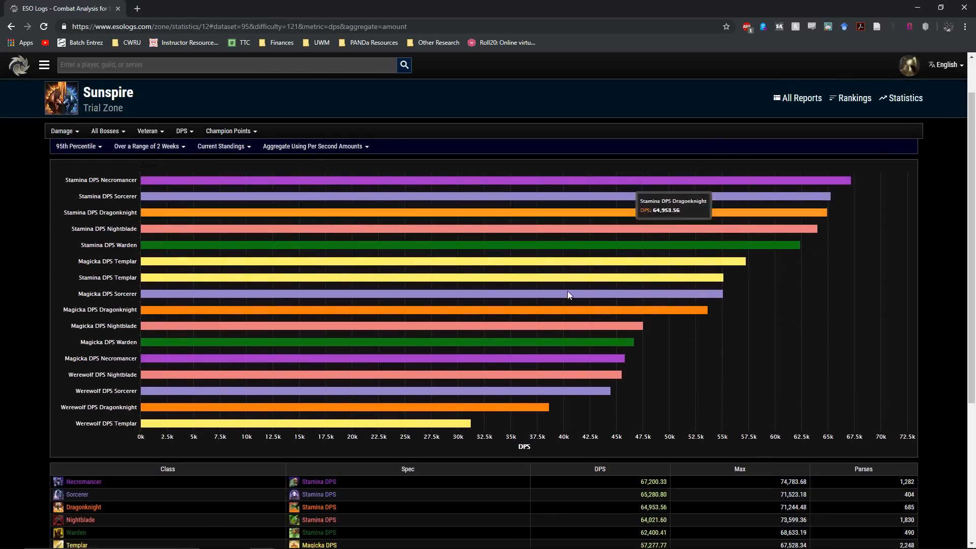
mouse_move(559, 190)
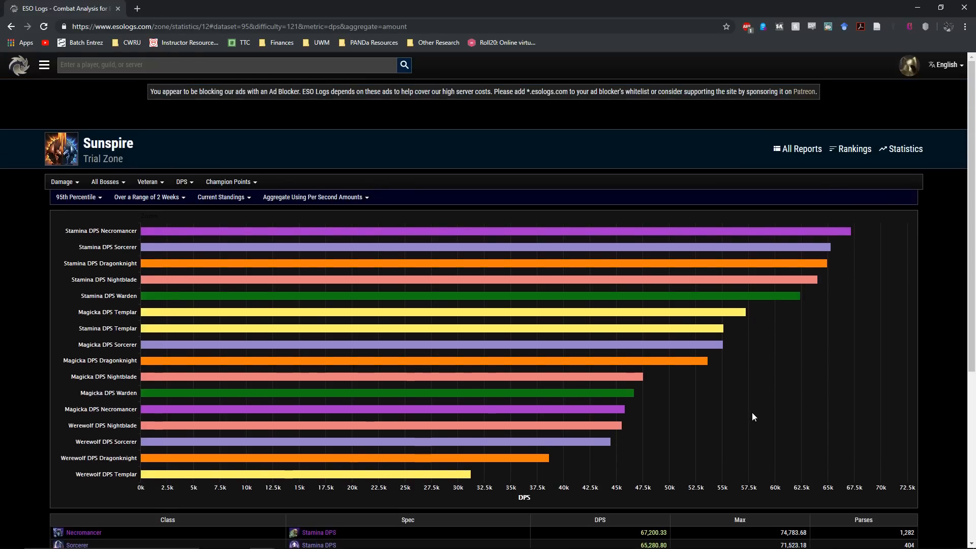
mouse_move(770, 423)
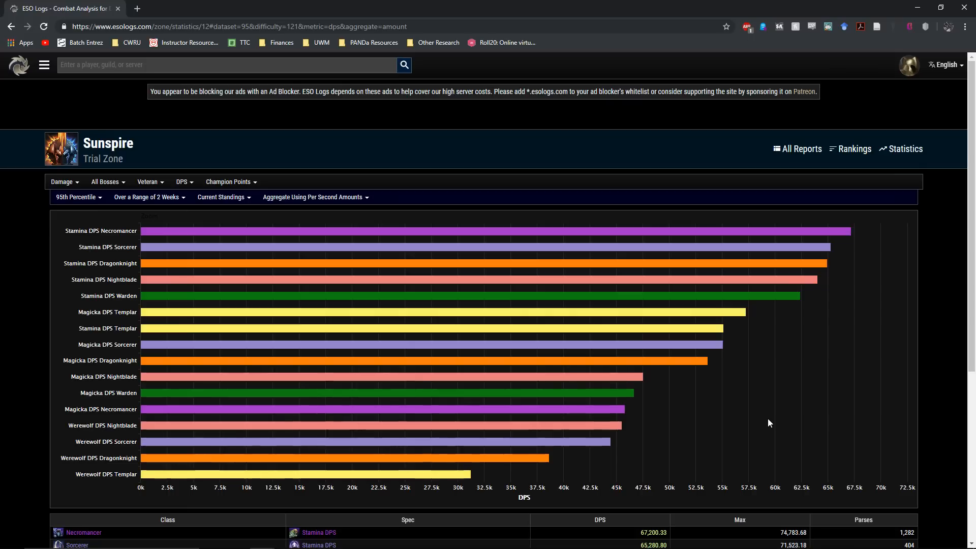
mouse_move(766, 437)
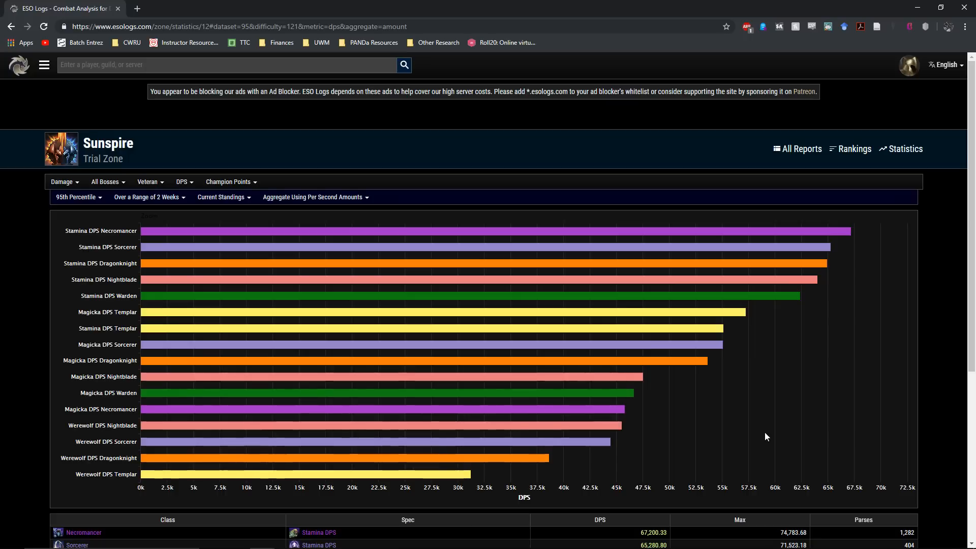
mouse_move(764, 438)
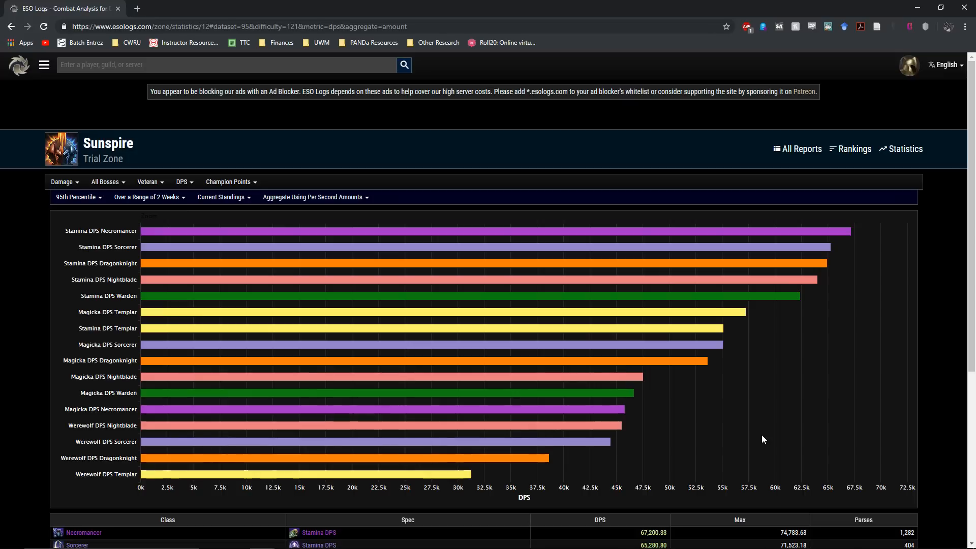
mouse_move(759, 454)
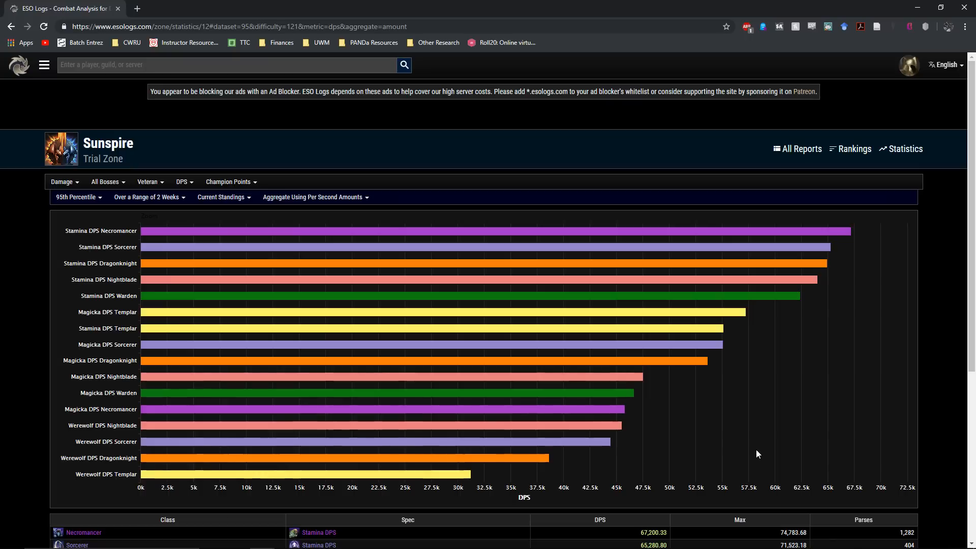
mouse_move(773, 281)
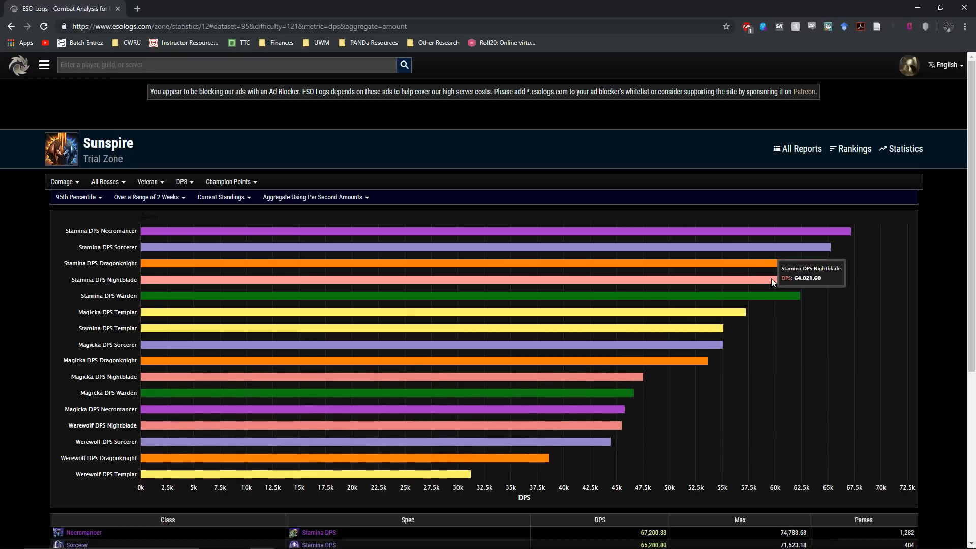
mouse_move(772, 229)
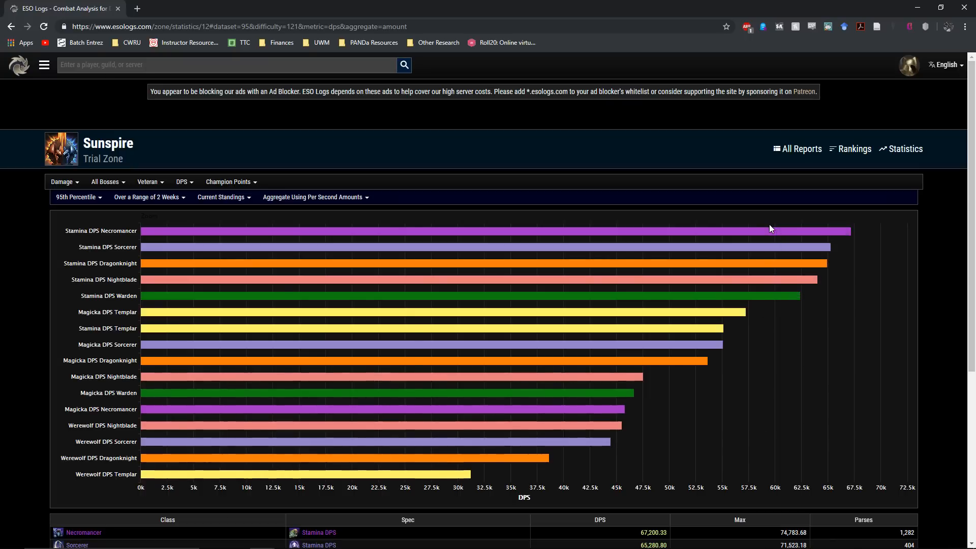
mouse_move(763, 236)
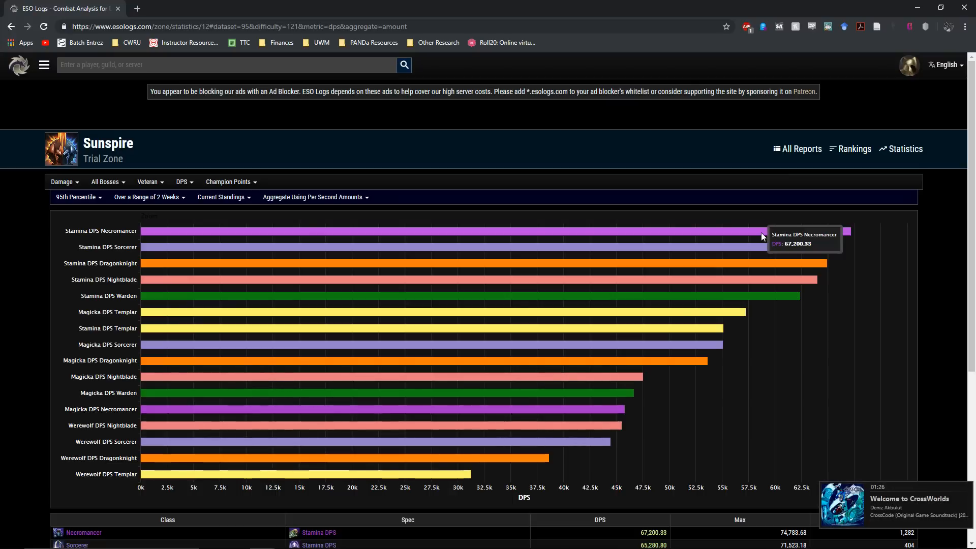
mouse_move(509, 359)
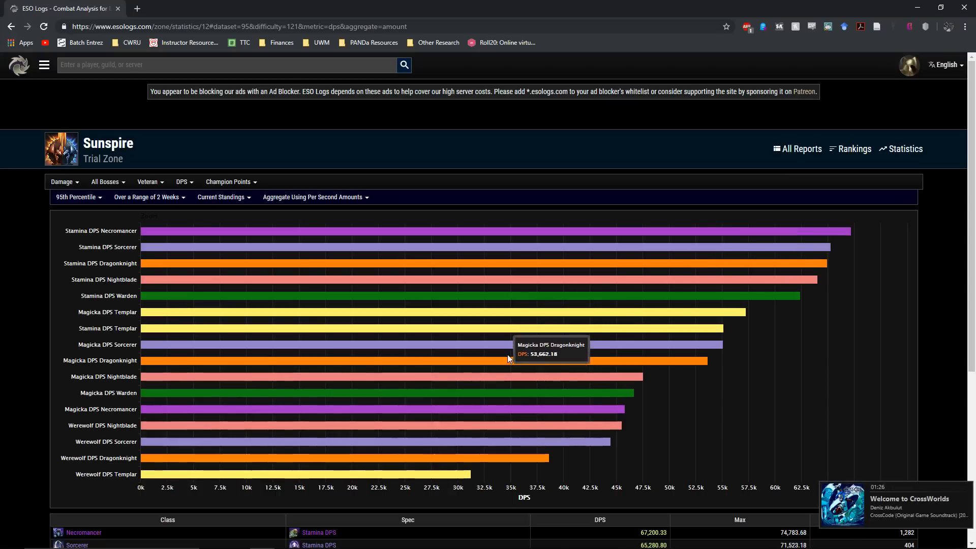
mouse_move(510, 348)
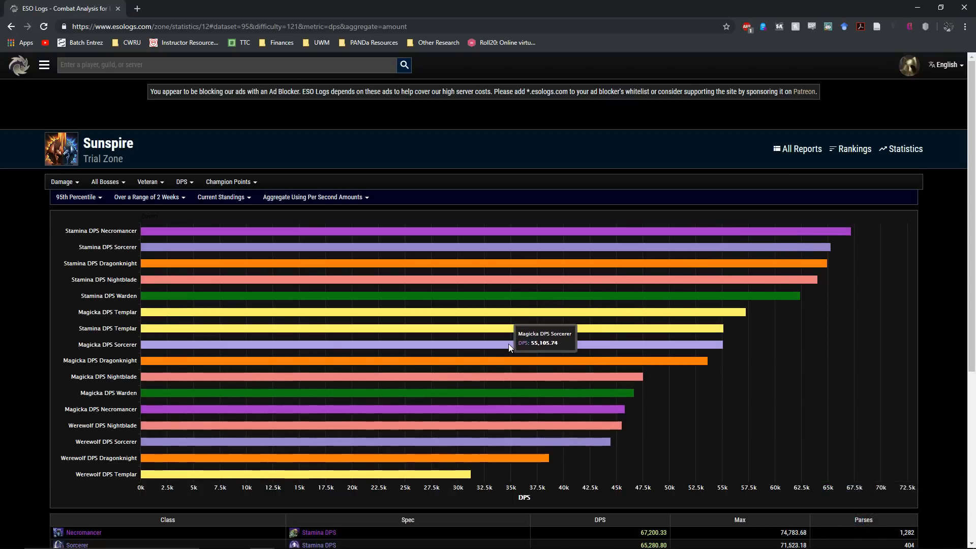
mouse_move(484, 370)
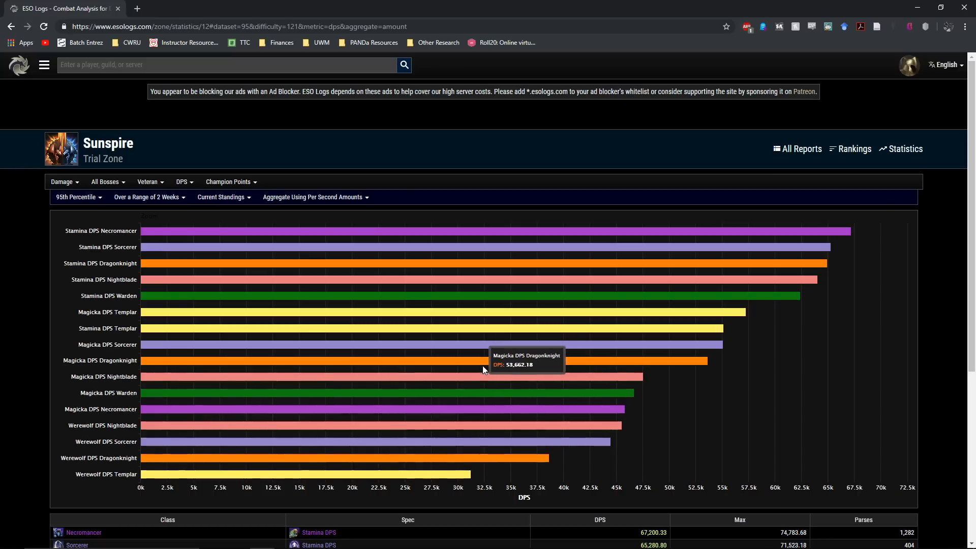
mouse_move(481, 362)
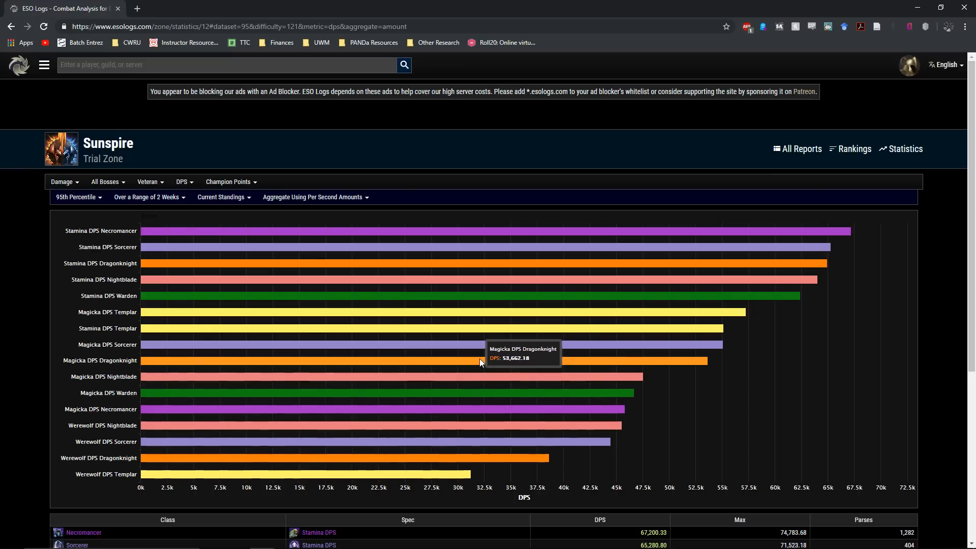
mouse_move(427, 402)
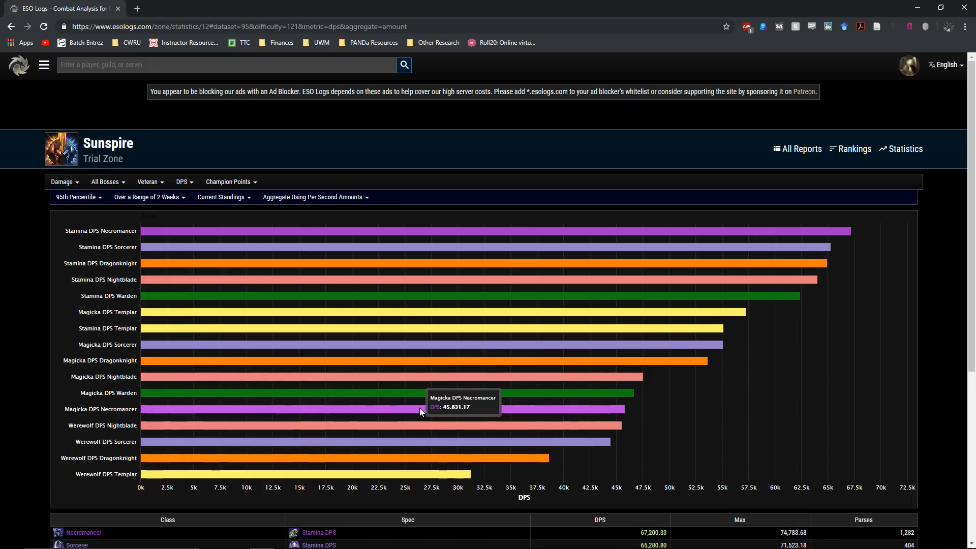
mouse_move(447, 414)
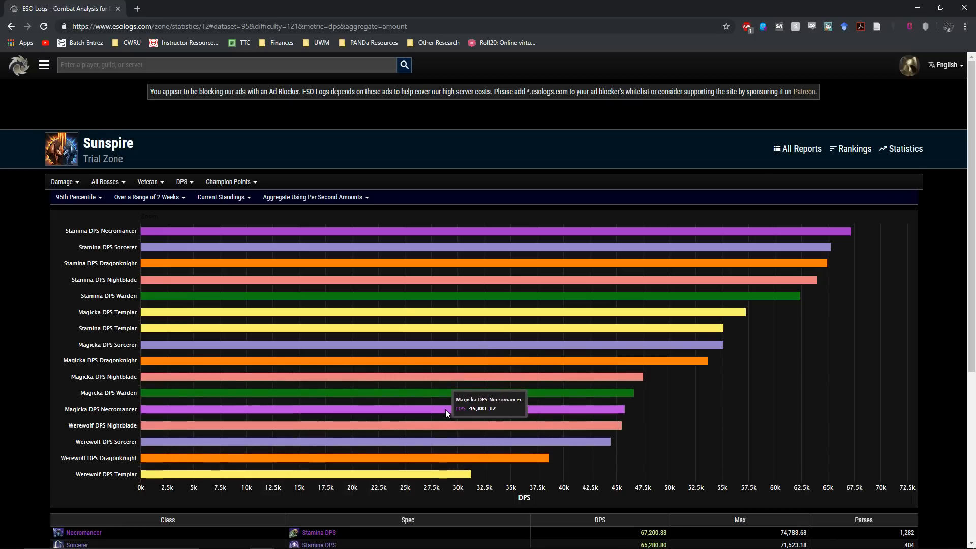
mouse_move(362, 508)
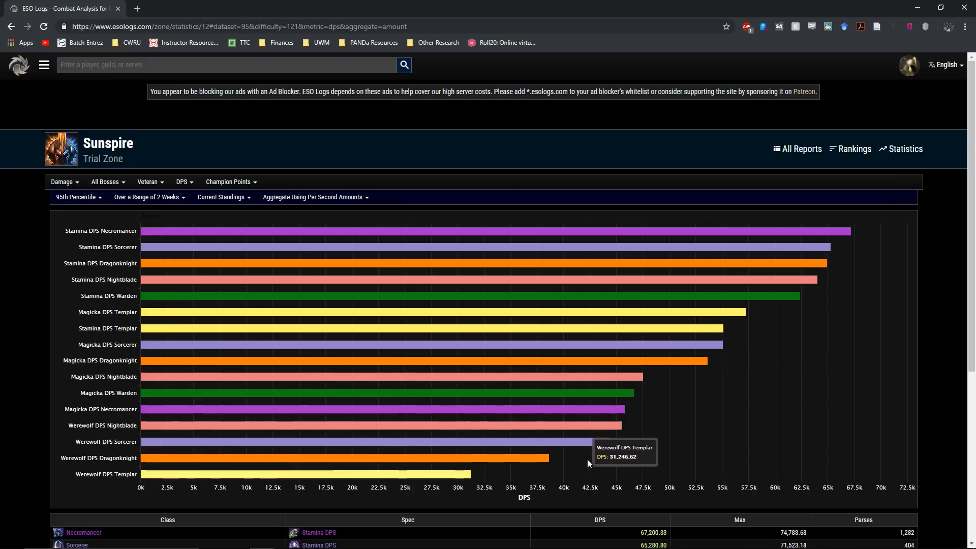
mouse_move(587, 477)
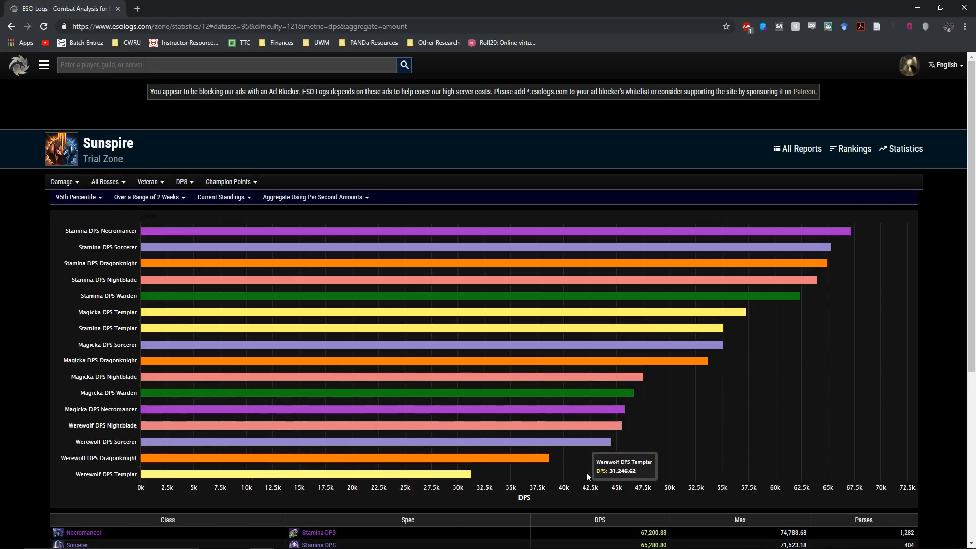
scroll(down, 3)
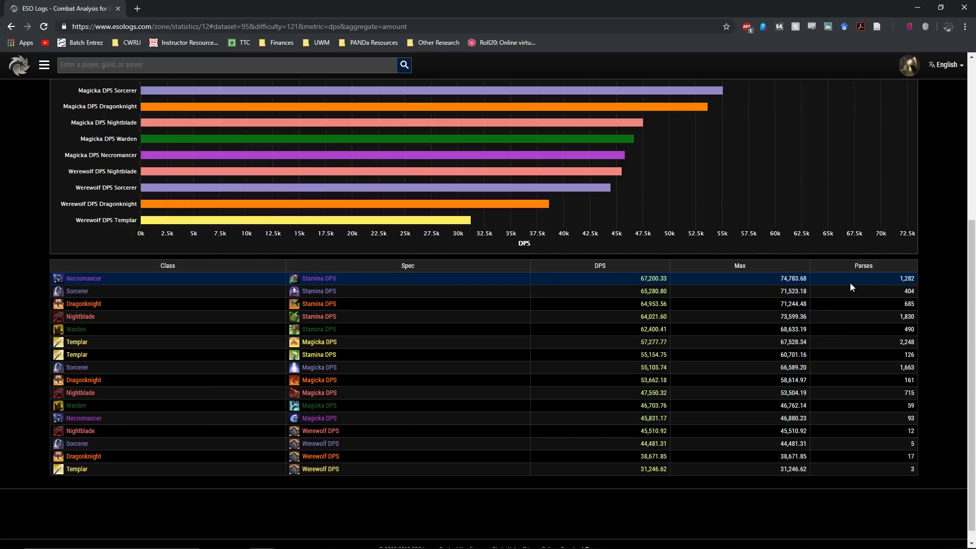
mouse_move(847, 321)
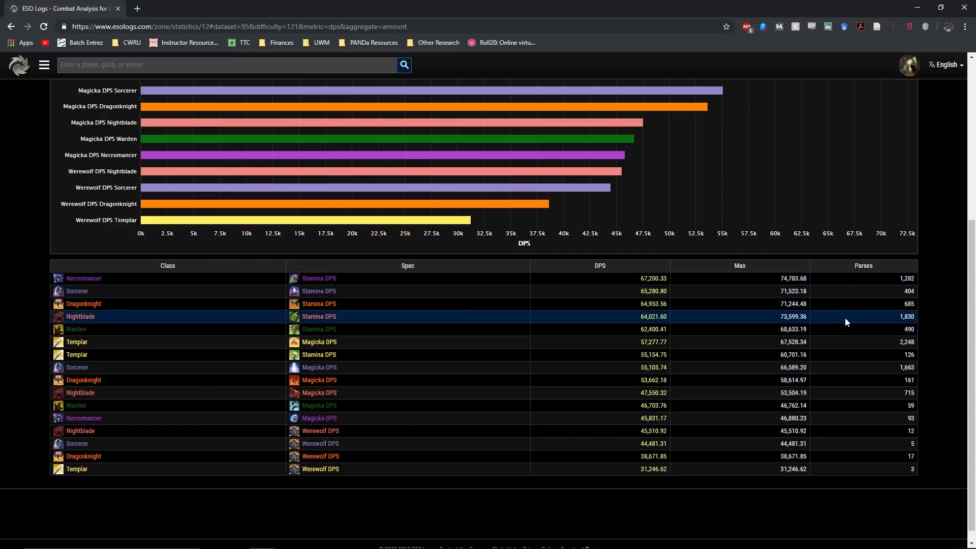
mouse_move(844, 351)
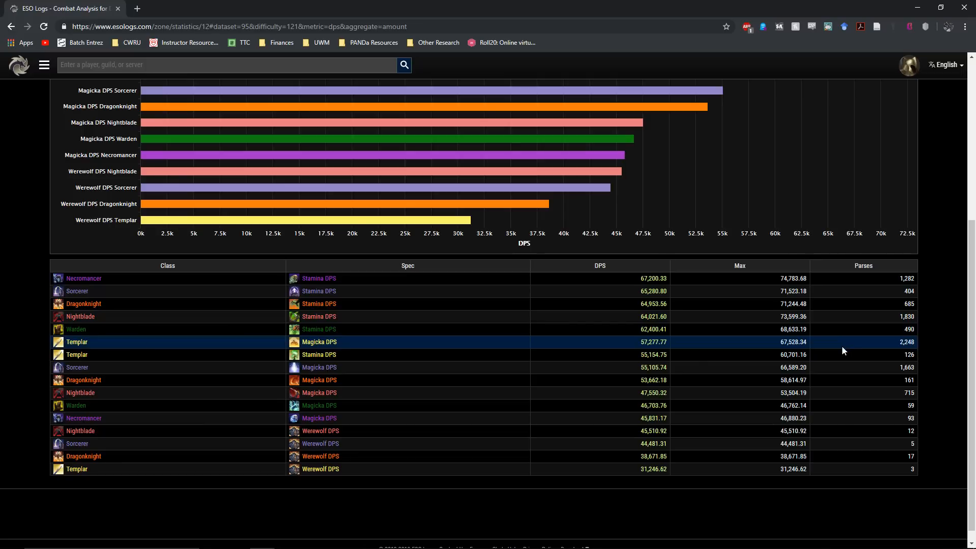
mouse_move(841, 372)
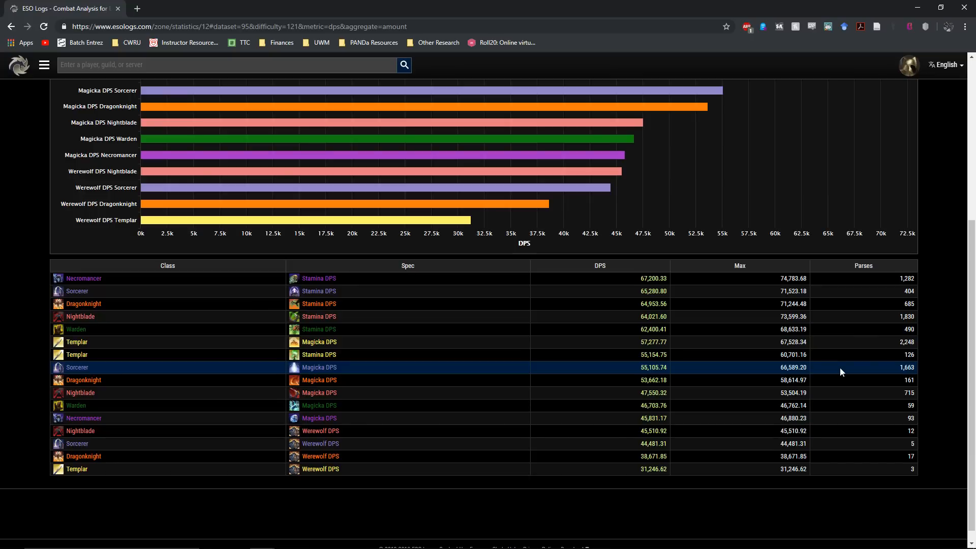
mouse_move(868, 298)
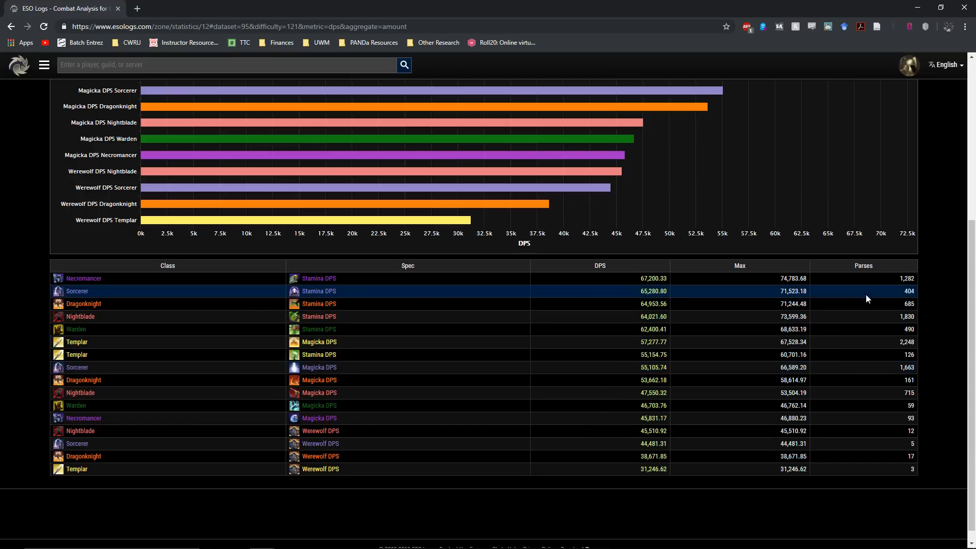
mouse_move(841, 406)
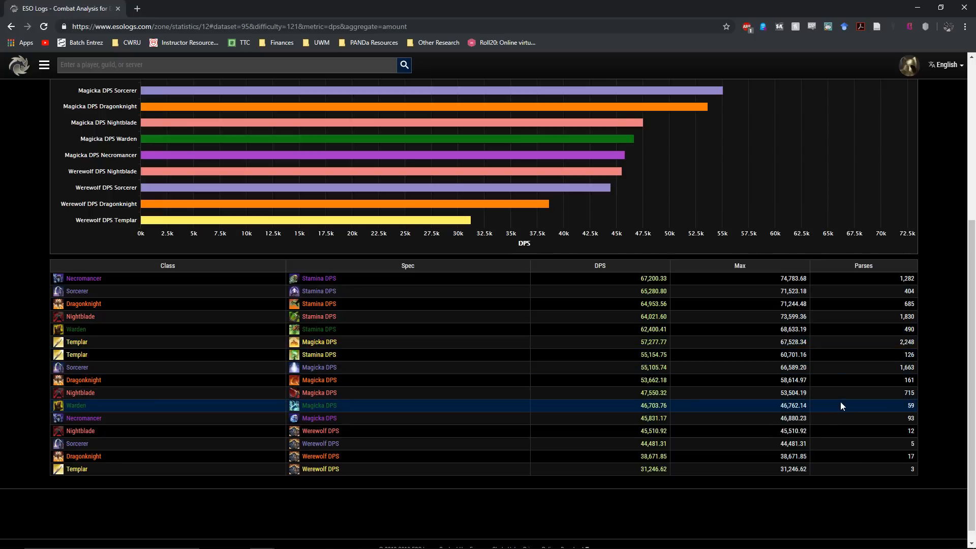
mouse_move(836, 406)
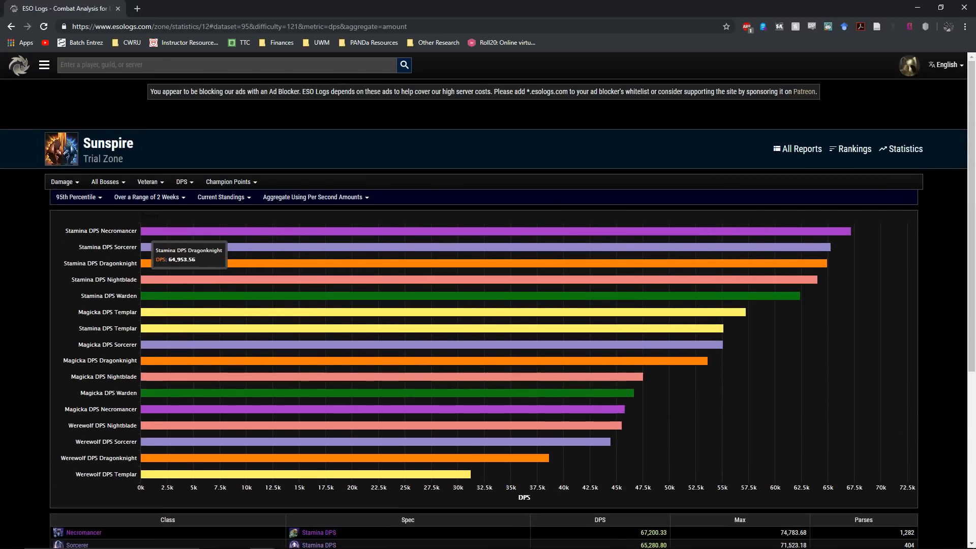
mouse_move(236, 372)
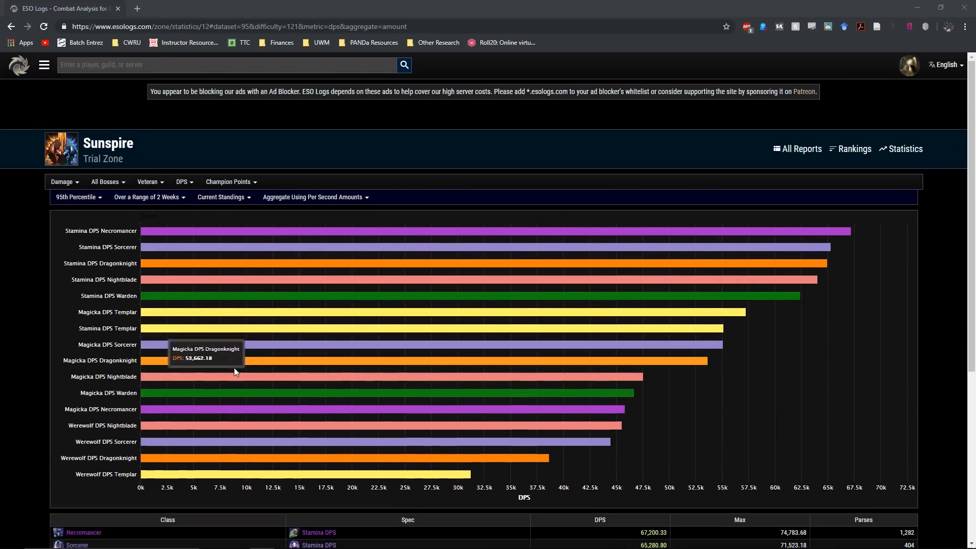
mouse_move(900, 467)
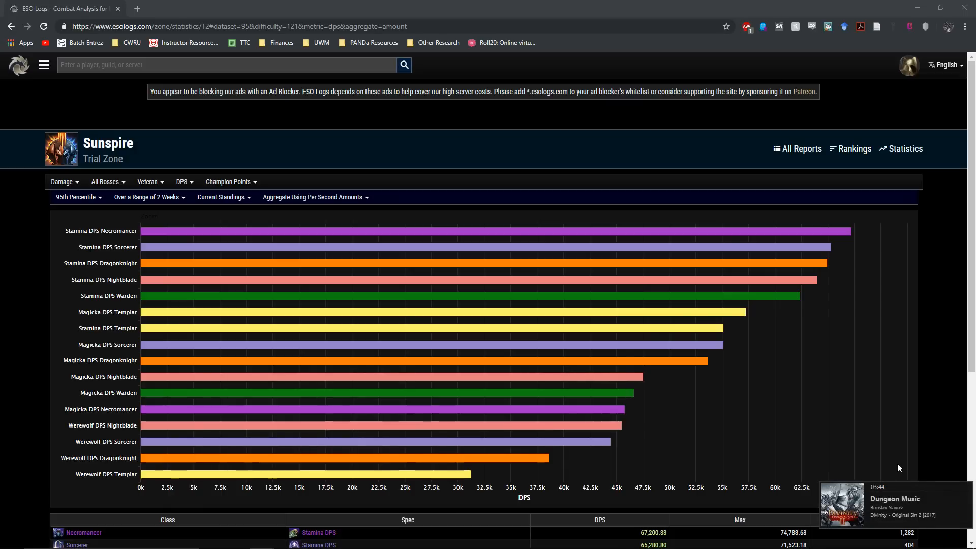
scroll(down, 3)
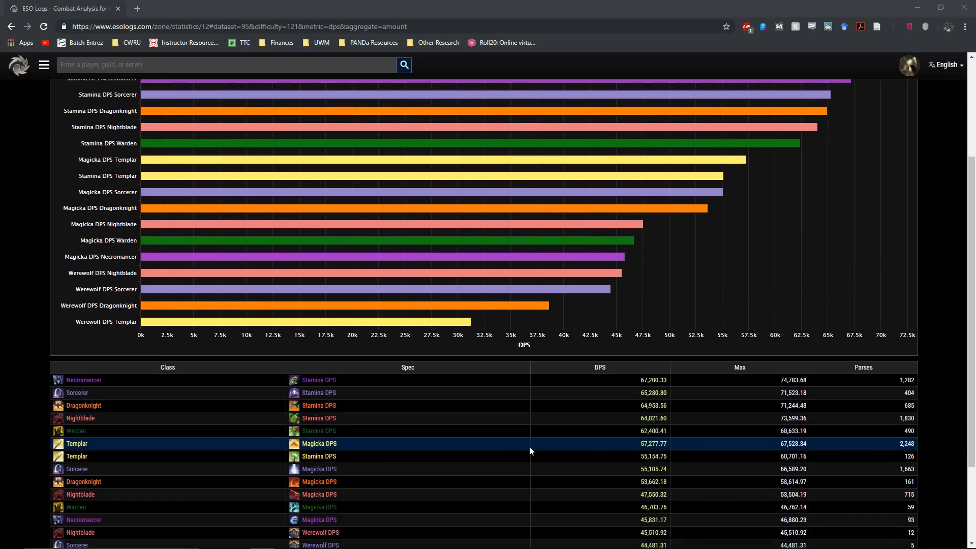
Step: Scroll down to the Sunspire Class/Spec DPS table to compare parse counts like 126 and 2,248
scroll(down, 3)
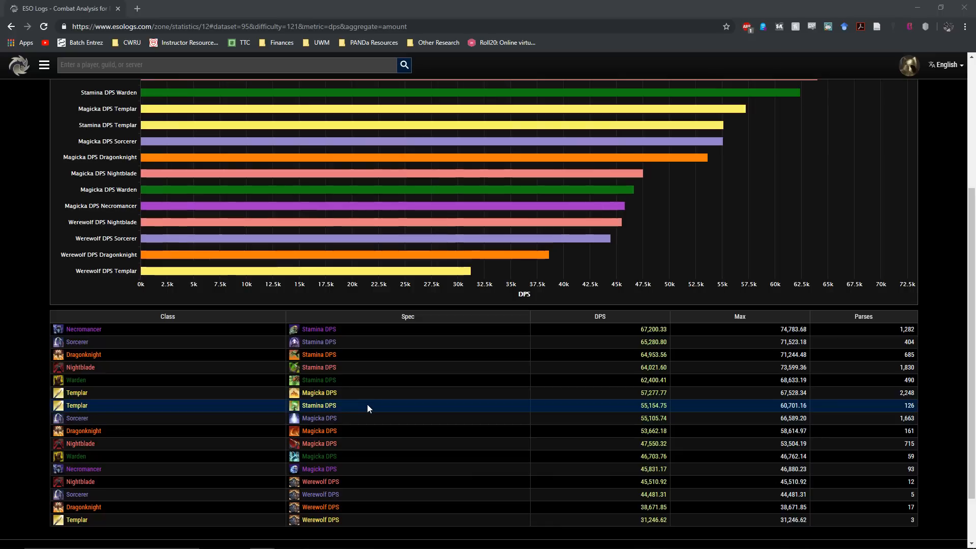
mouse_move(361, 409)
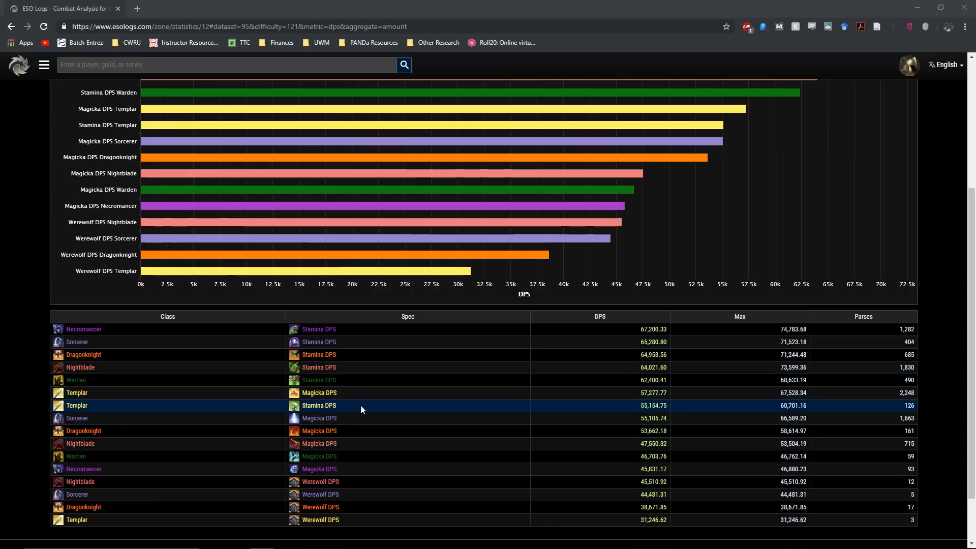
mouse_move(501, 392)
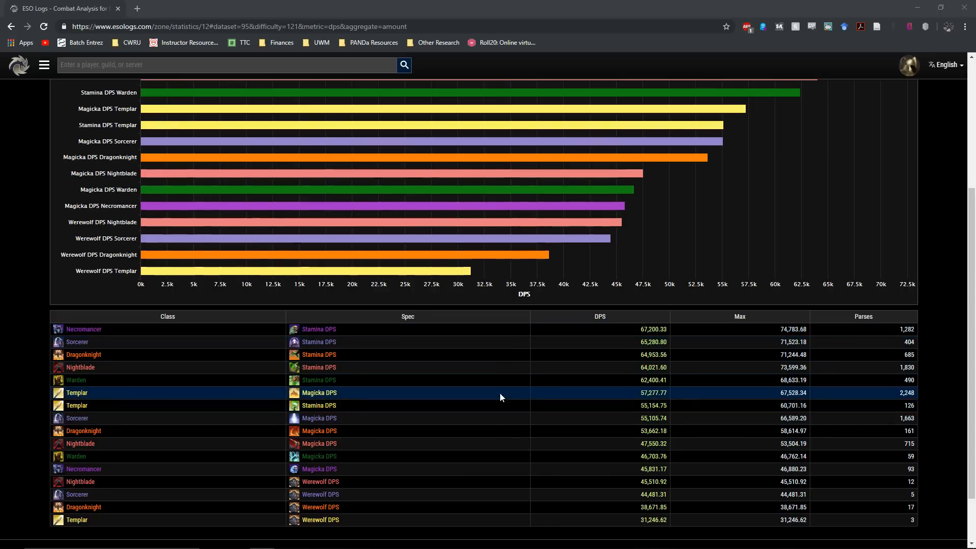
mouse_move(736, 418)
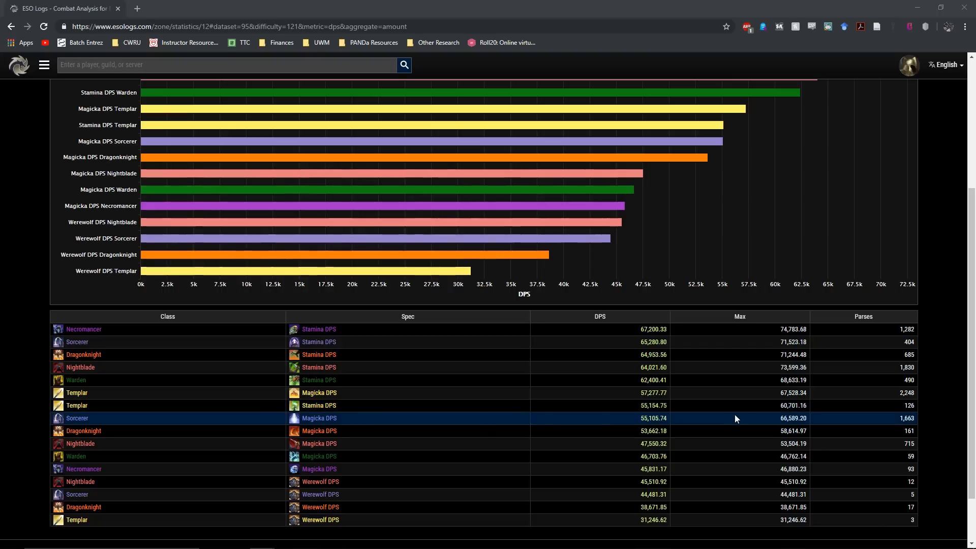
mouse_move(725, 404)
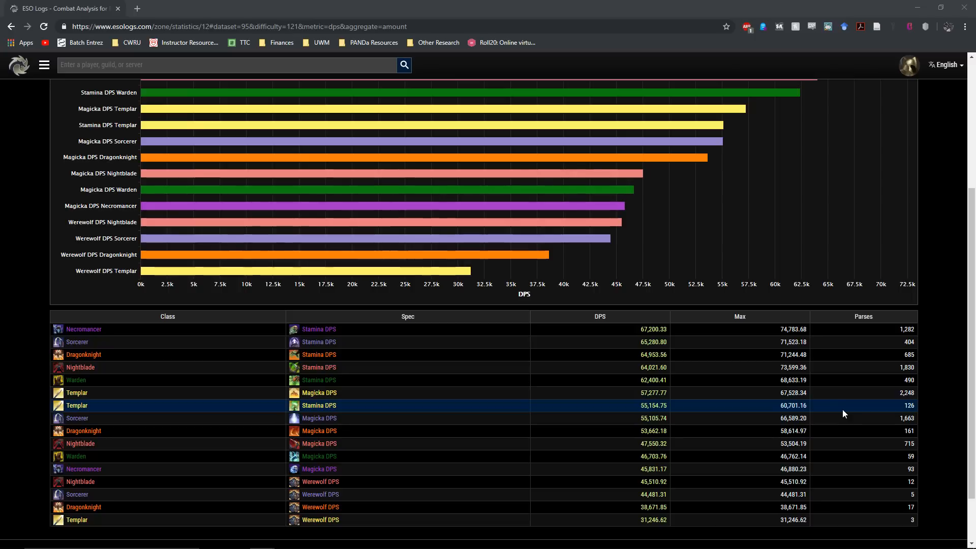
mouse_move(871, 334)
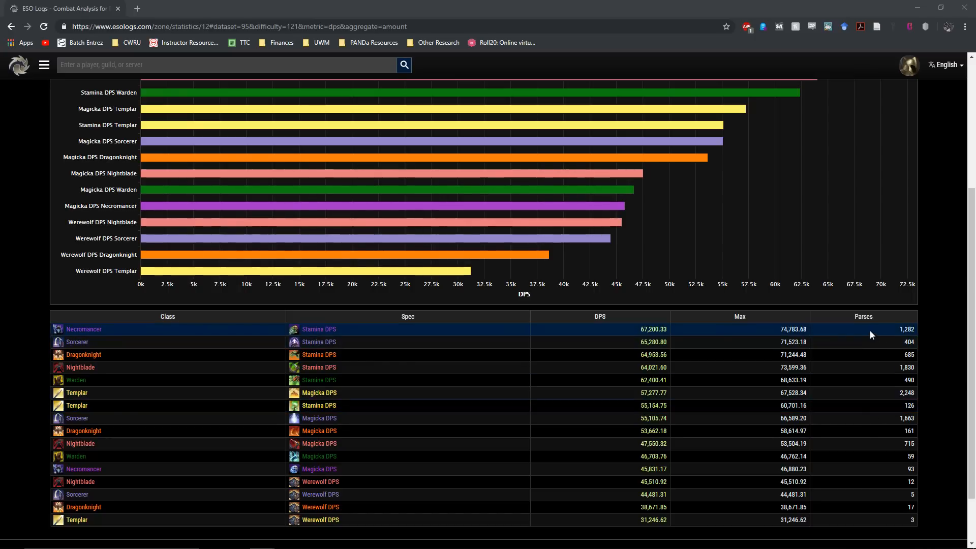